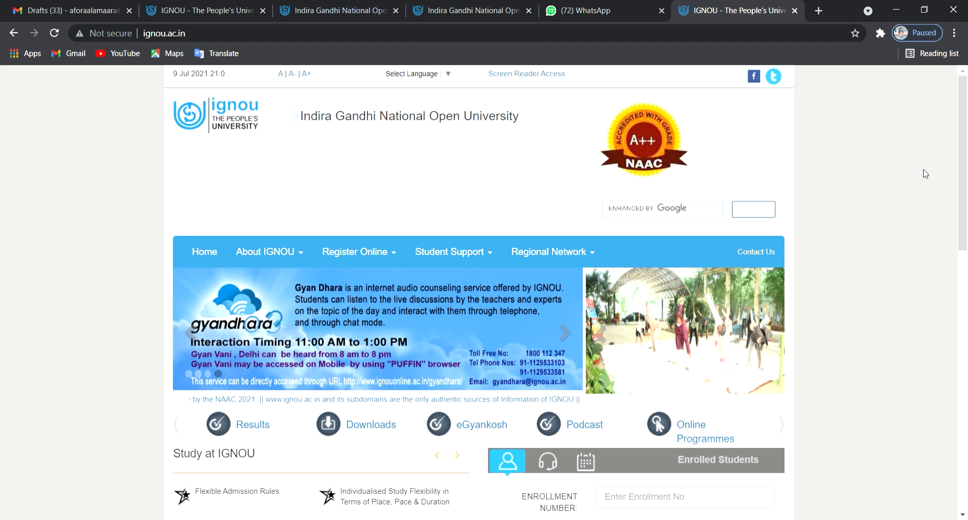
- Open the June-2021 exam form guidelines page and review its 17 May–09 July 2021 schedule
{"action": "scroll", "scroll_direction": "down", "scroll_amount": 3}
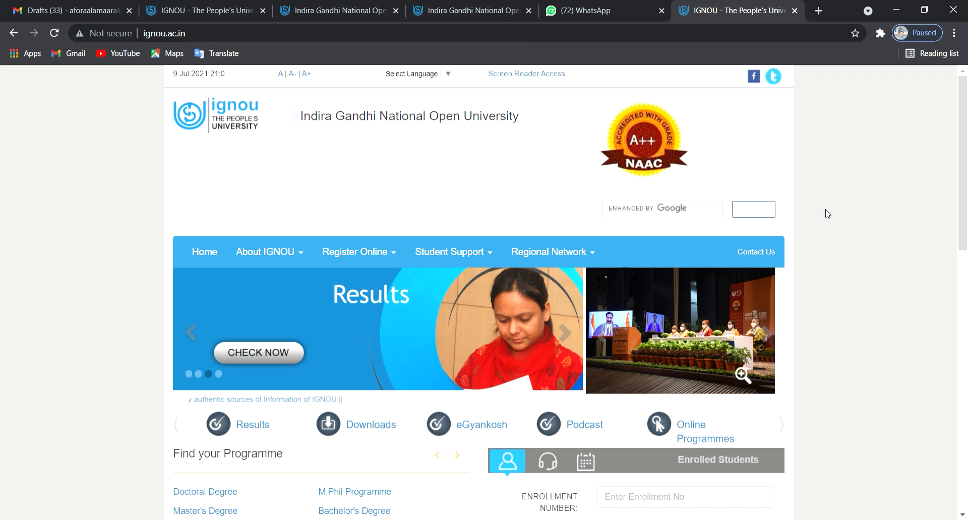
{"action": "left_click", "coordinate": [633, 10]}
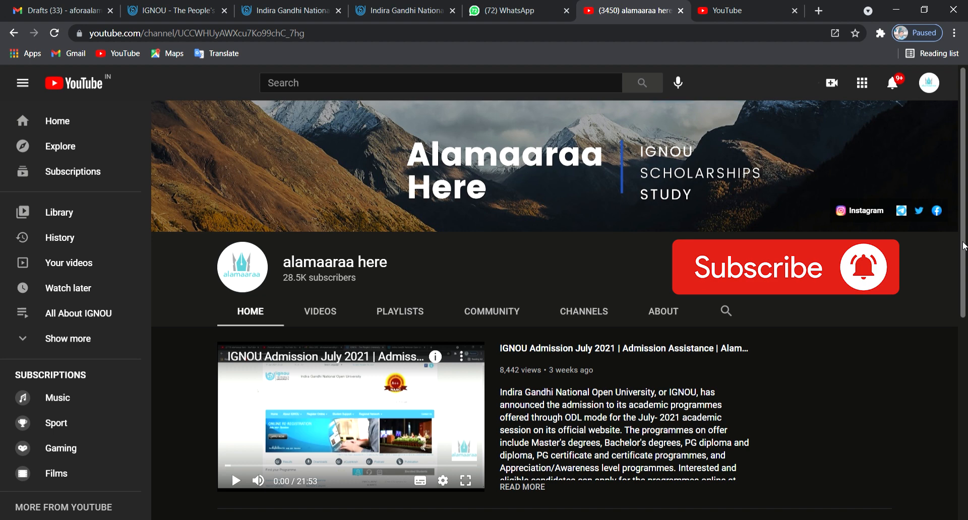
{"action": "mouse_move", "coordinate": [845, 419]}
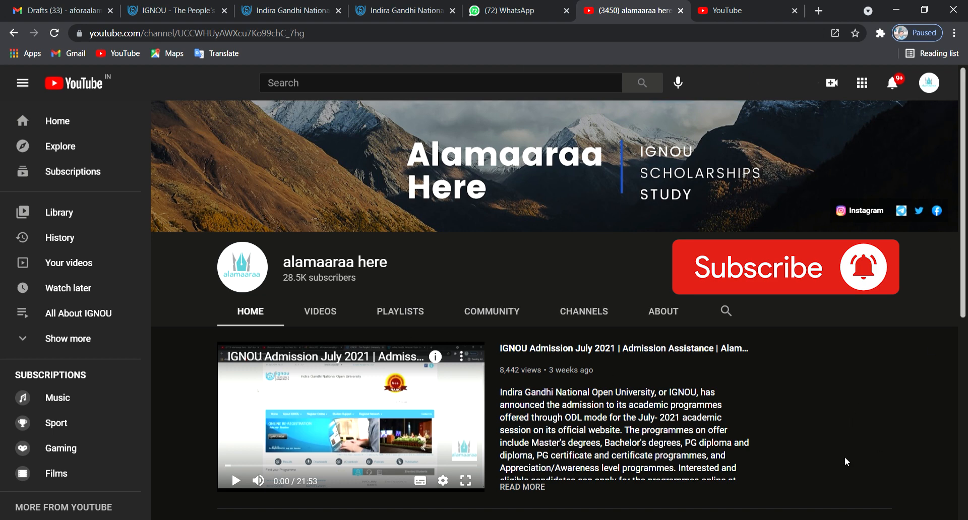
{"action": "left_click", "coordinate": [173, 10]}
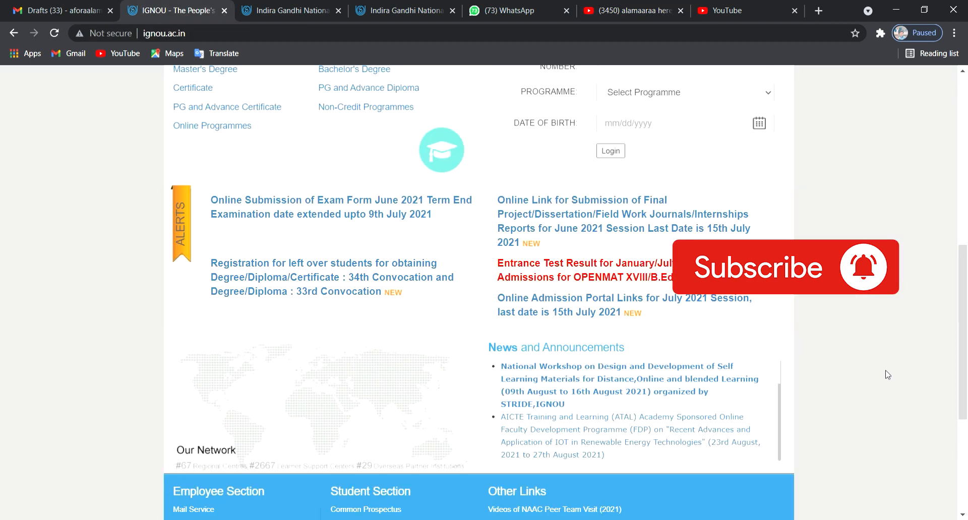
{"action": "scroll", "scroll_direction": "down", "scroll_amount": 3}
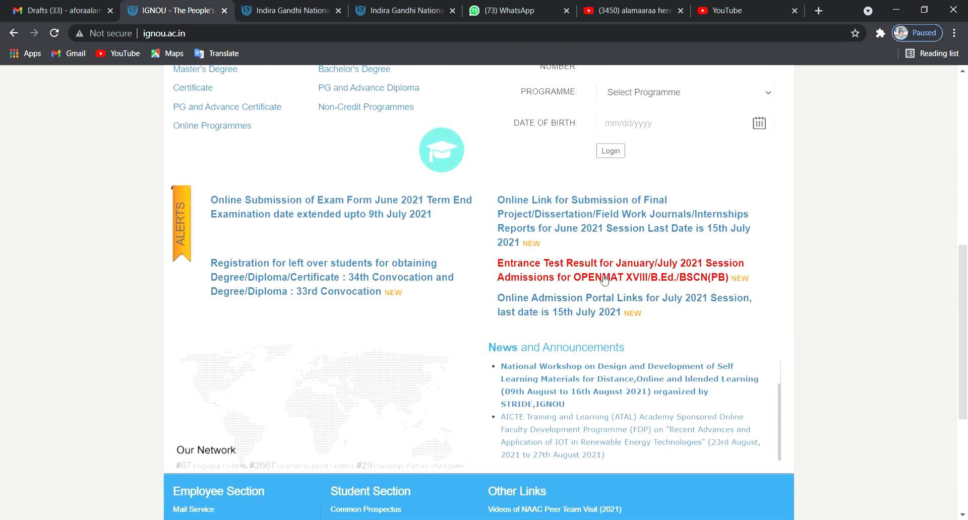
{"action": "mouse_move", "coordinate": [125, 221]}
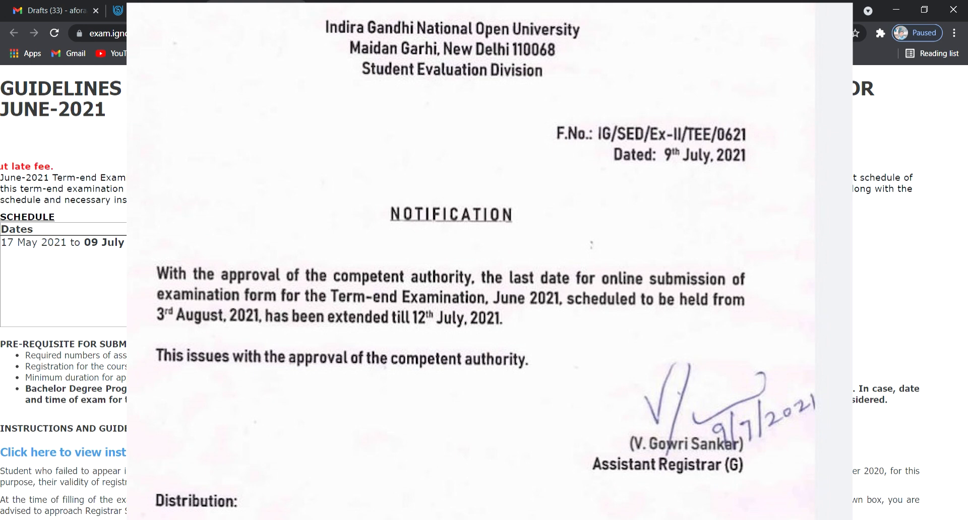
{"action": "scroll", "scroll_direction": "down", "scroll_amount": 3}
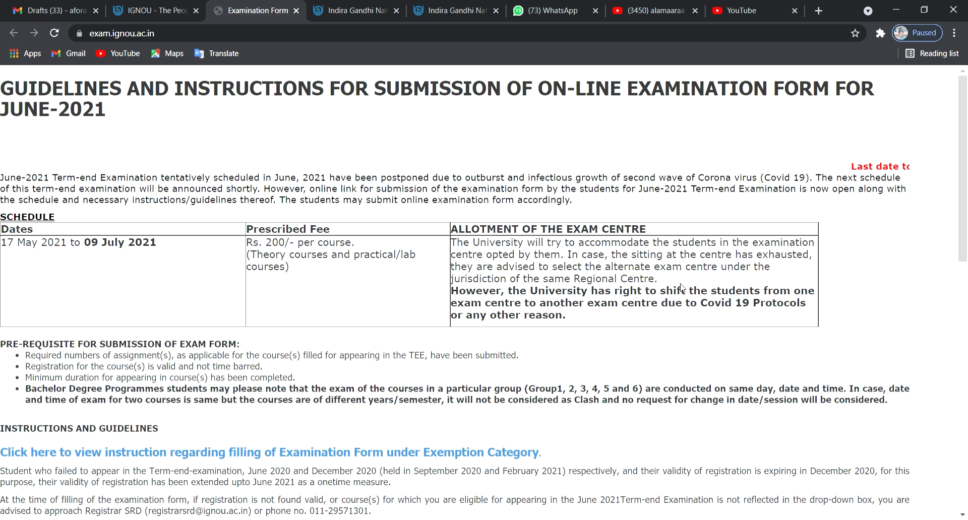
- Read the scrolling last-date notice and return to the 'IGNOU - The People's University' homepage tab
{"action": "scroll", "scroll_direction": "down", "scroll_amount": 3}
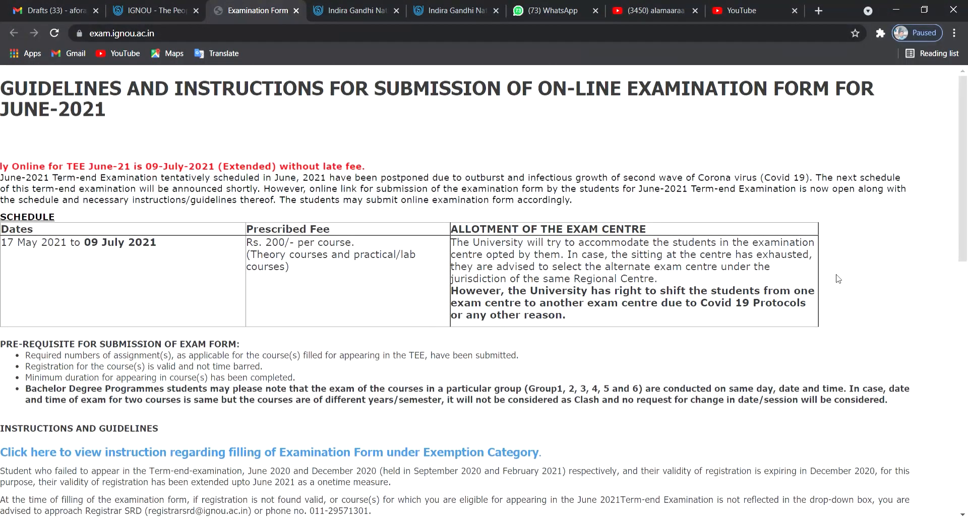
{"action": "scroll", "scroll_direction": "down", "scroll_amount": 3}
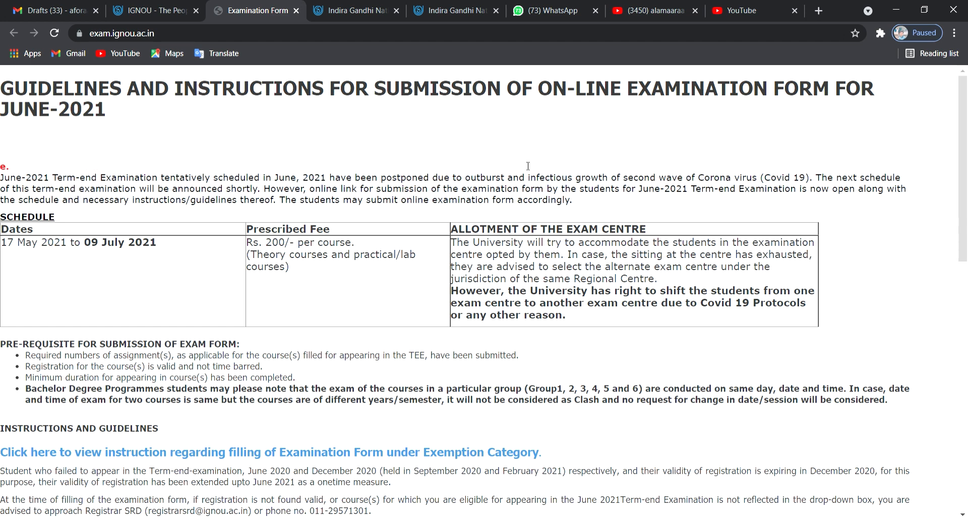
{"action": "left_click", "coordinate": [153, 10]}
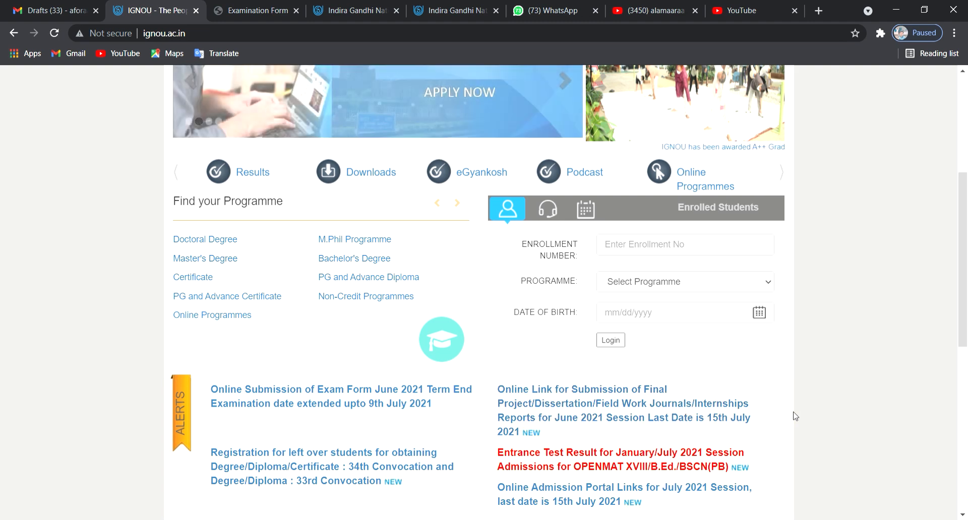
{"action": "scroll", "scroll_direction": "down", "scroll_amount": 3}
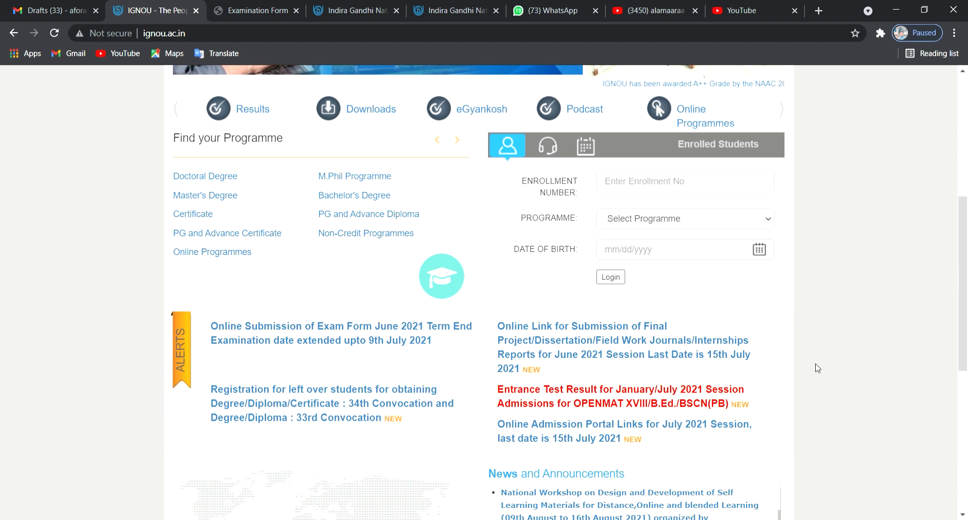
{"action": "scroll", "scroll_direction": "down", "scroll_amount": 3}
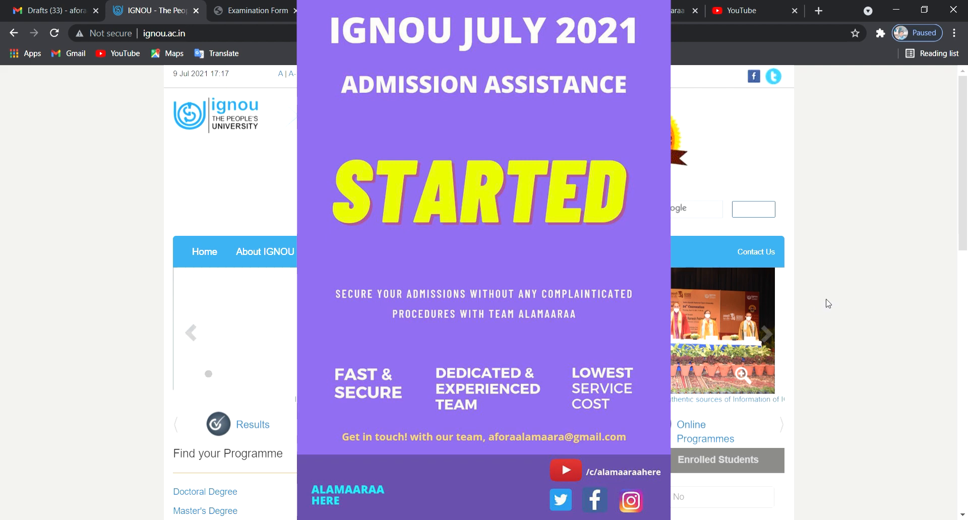
{"action": "scroll", "scroll_direction": "down", "scroll_amount": 3}
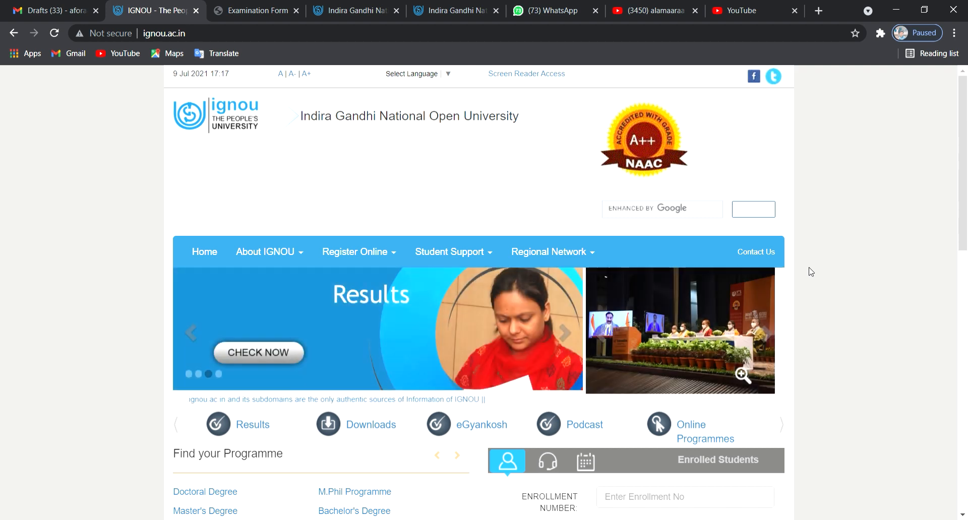
{"action": "scroll", "scroll_direction": "down", "scroll_amount": 3}
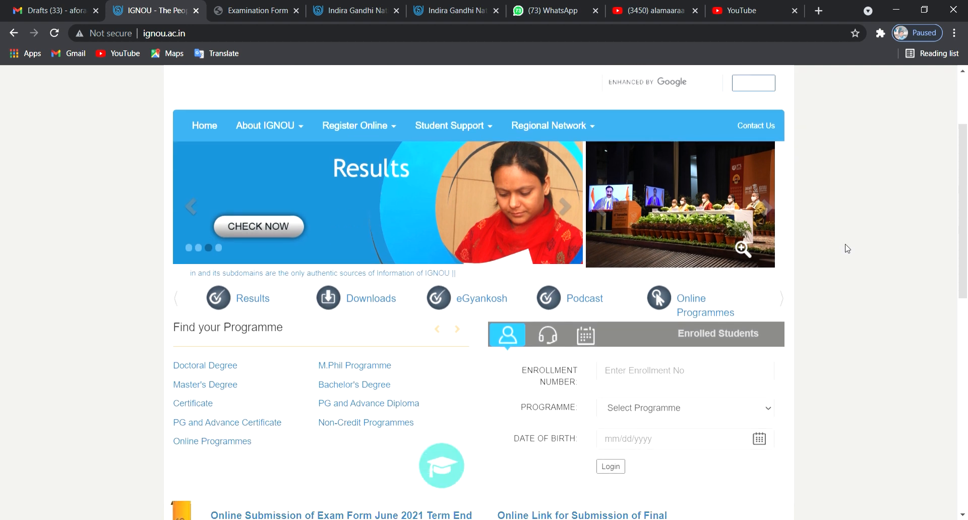
{"action": "scroll", "scroll_direction": "down", "scroll_amount": 3}
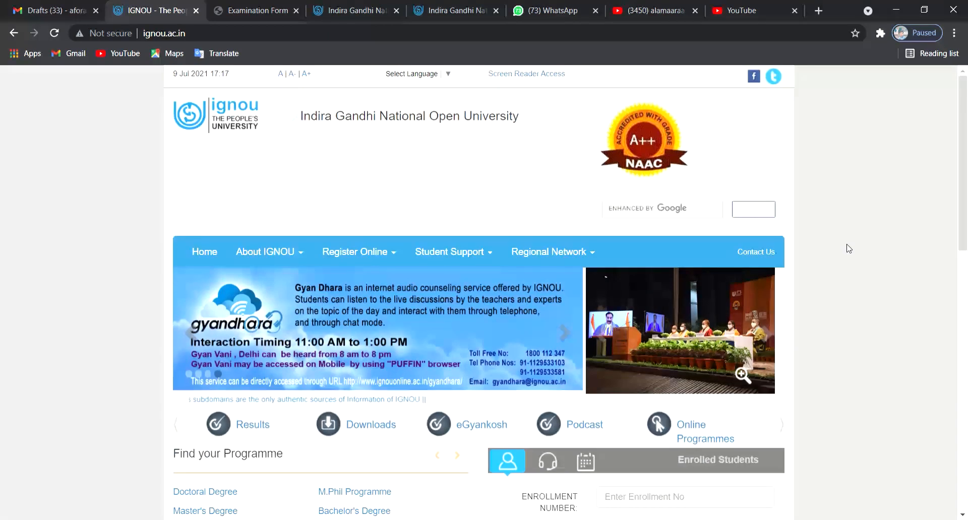
{"action": "scroll", "scroll_direction": "down", "scroll_amount": 3}
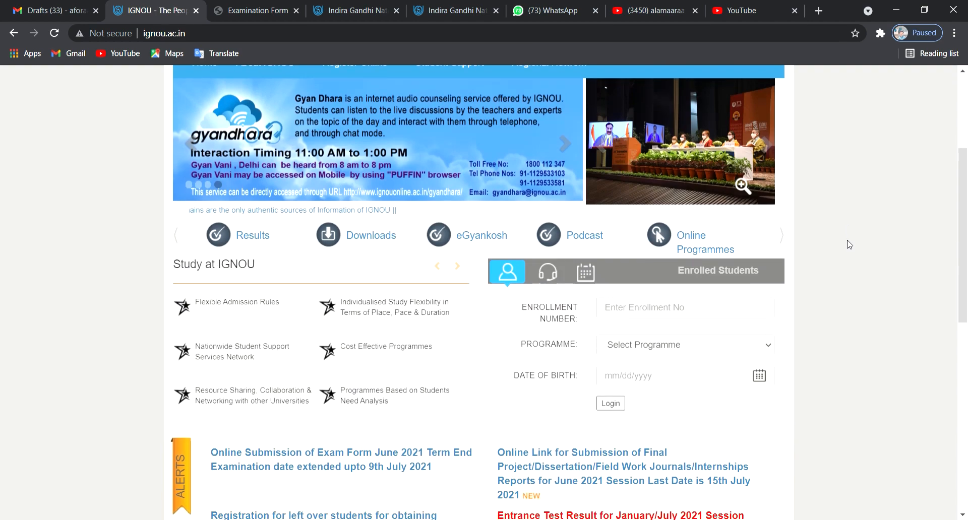
{"action": "scroll", "scroll_direction": "down", "scroll_amount": 3}
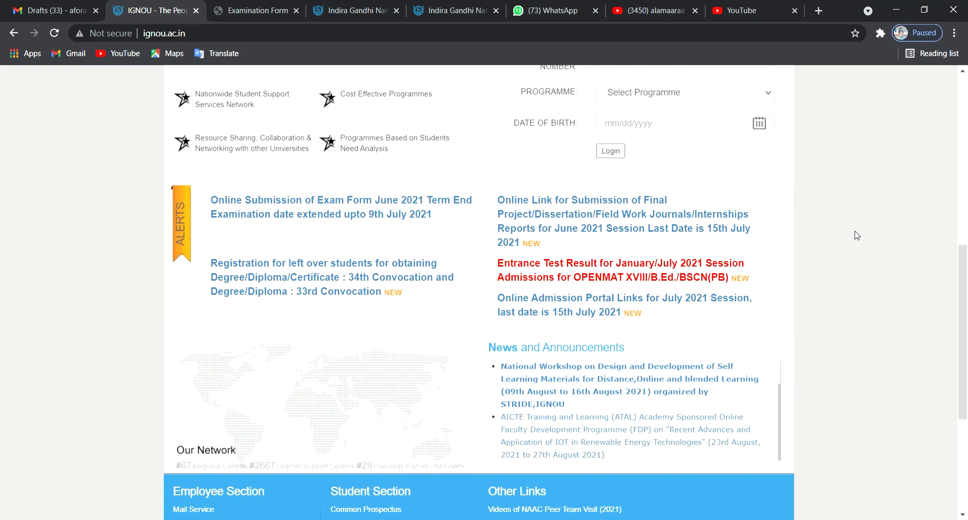
{"action": "scroll", "scroll_direction": "up", "scroll_amount": 3}
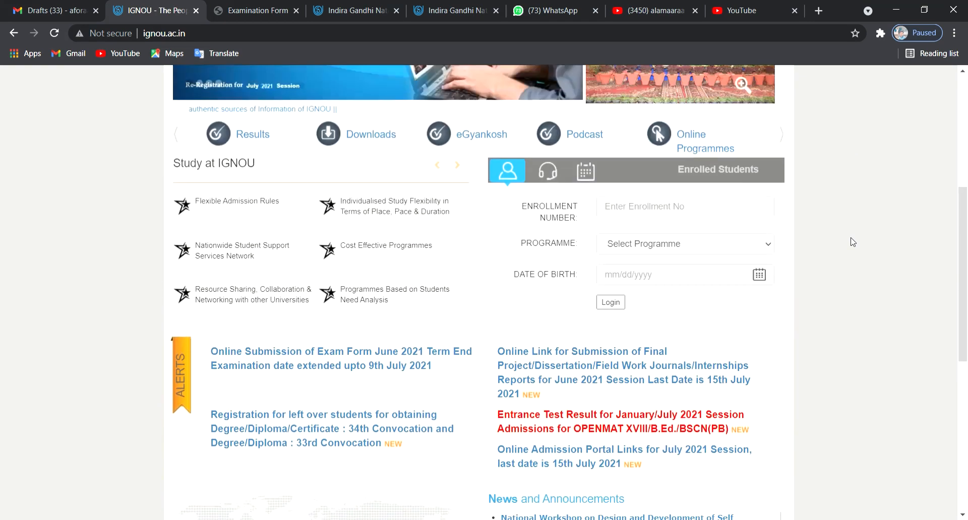
{"action": "scroll", "scroll_direction": "up", "scroll_amount": 3}
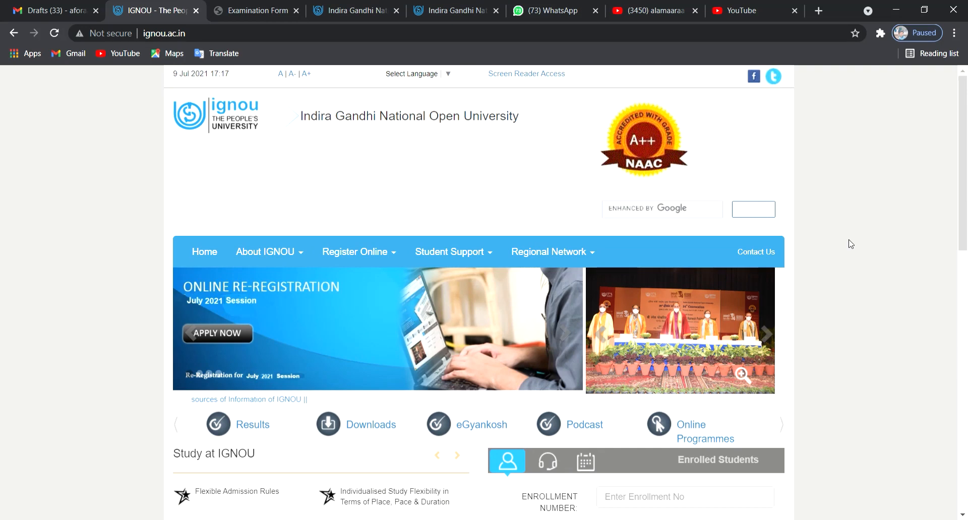
{"action": "scroll", "scroll_direction": "down", "scroll_amount": 3}
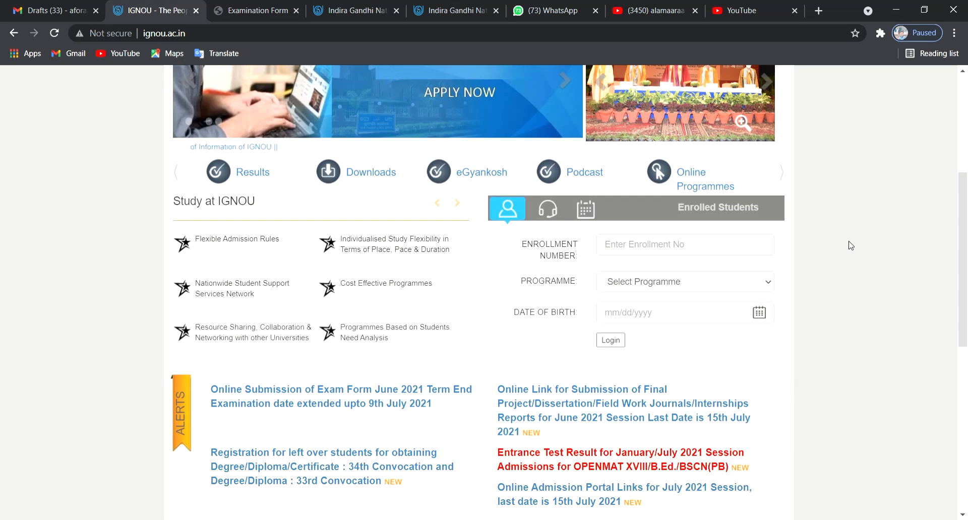
{"action": "scroll", "scroll_direction": "down", "scroll_amount": 3}
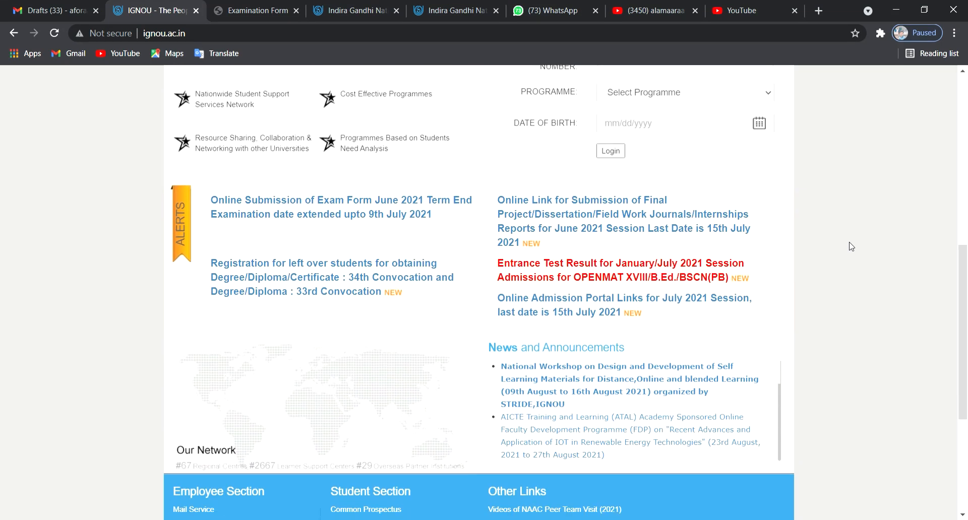
{"action": "scroll", "scroll_direction": "down", "scroll_amount": 3}
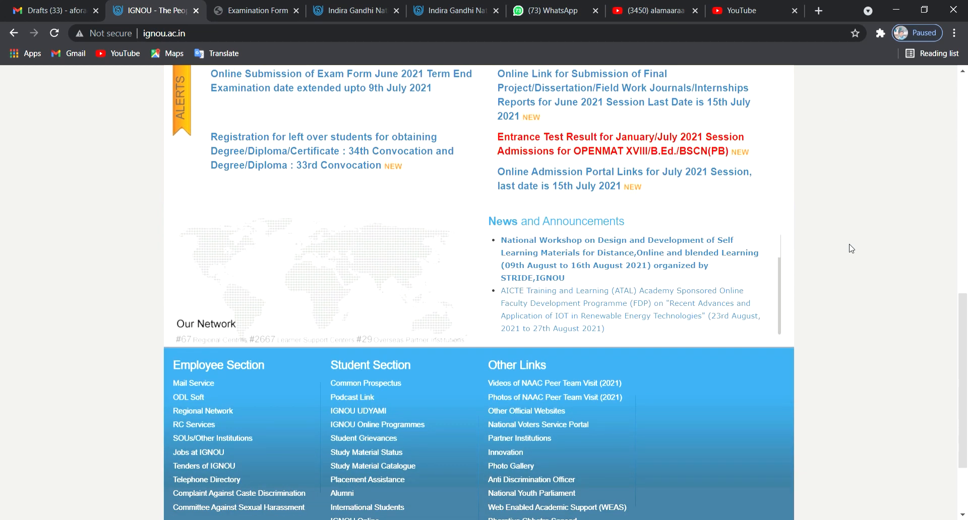
{"action": "scroll", "scroll_direction": "up", "scroll_amount": 3}
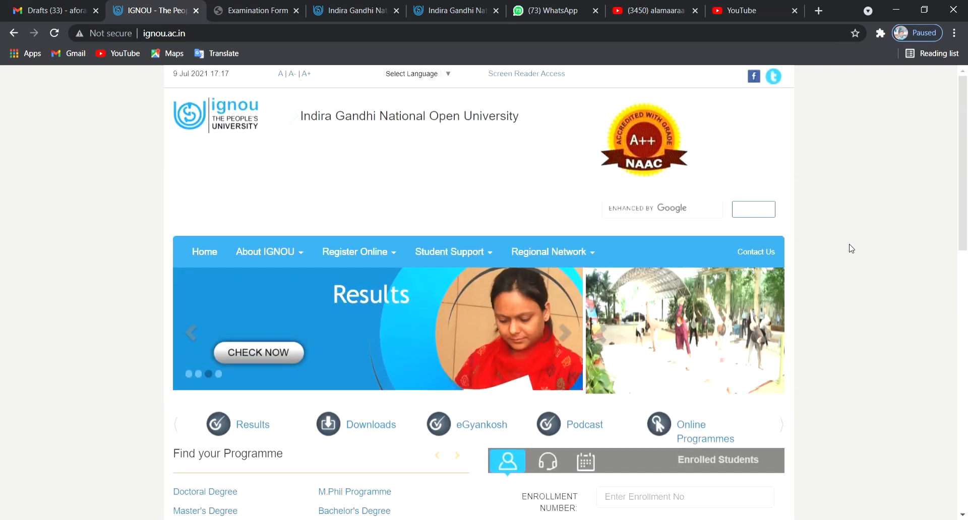